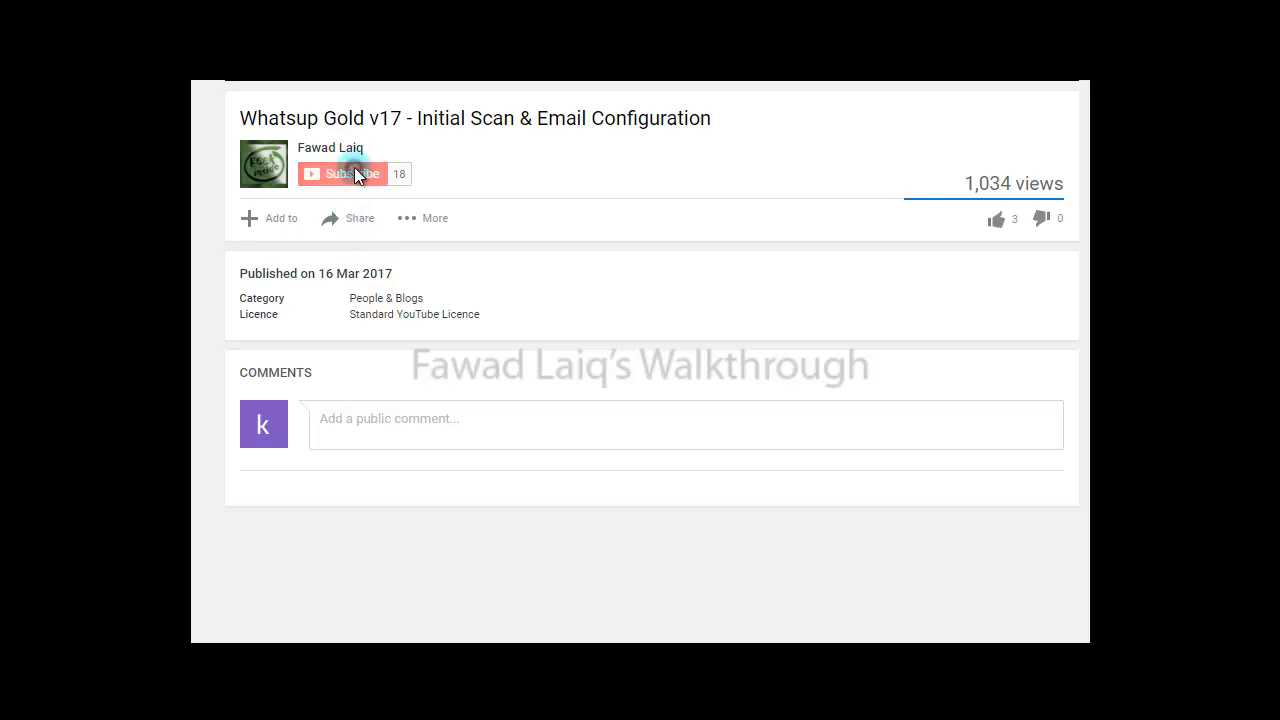
Subscribe to the walkthrough's YouTube channel and dismiss the notification prompt.
{"action": "left_click", "coordinate": [344, 172]}
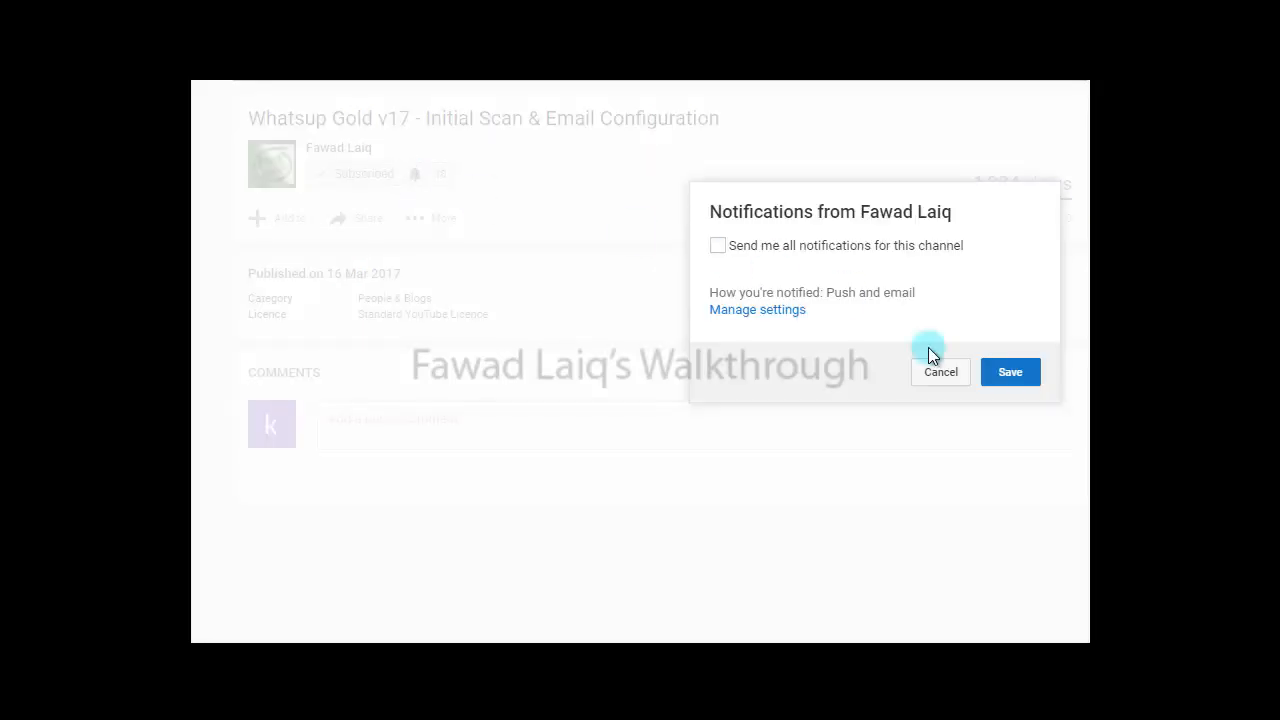
{"action": "mouse_move", "coordinate": [1036, 438]}
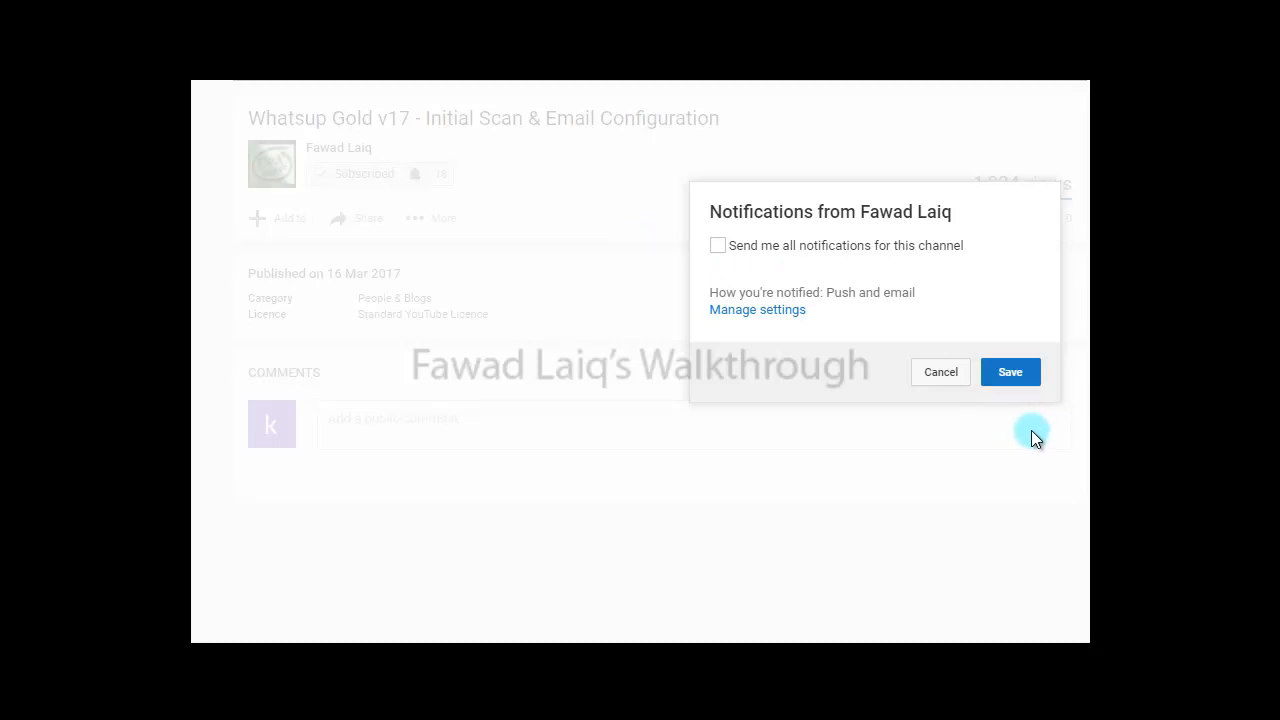
{"action": "left_click", "coordinate": [940, 370]}
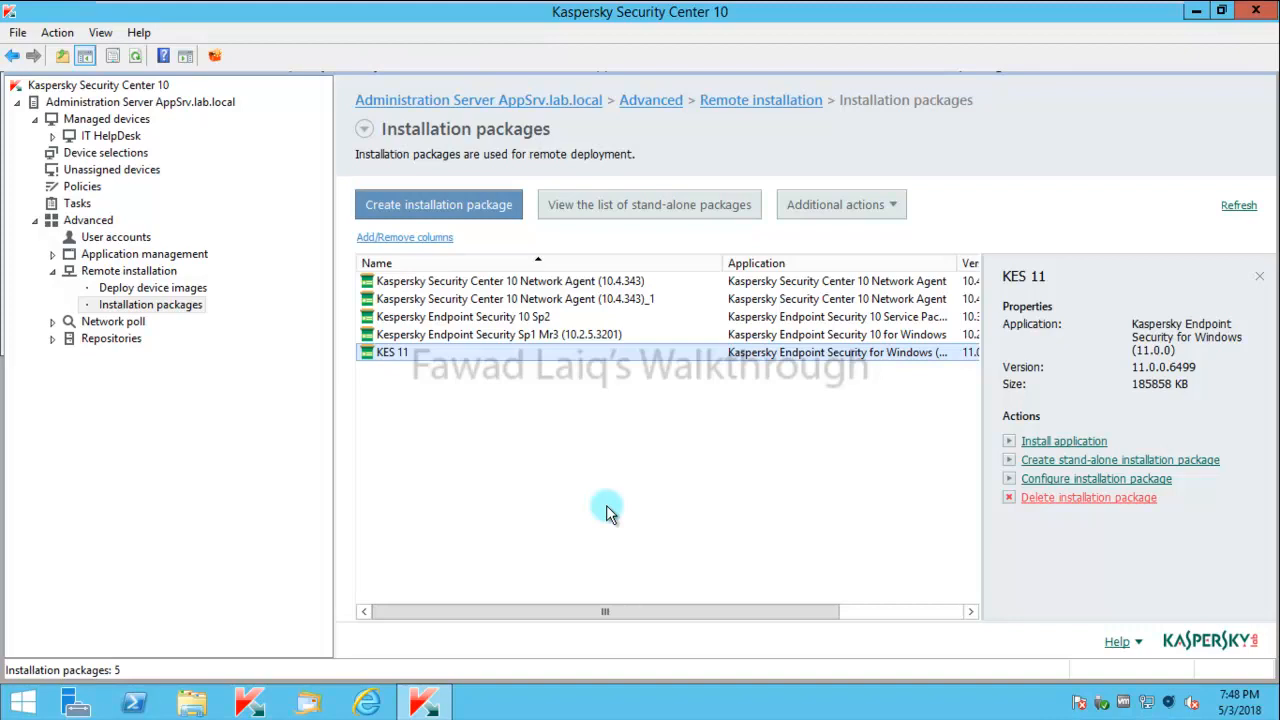
{"action": "mouse_move", "coordinate": [490, 512]}
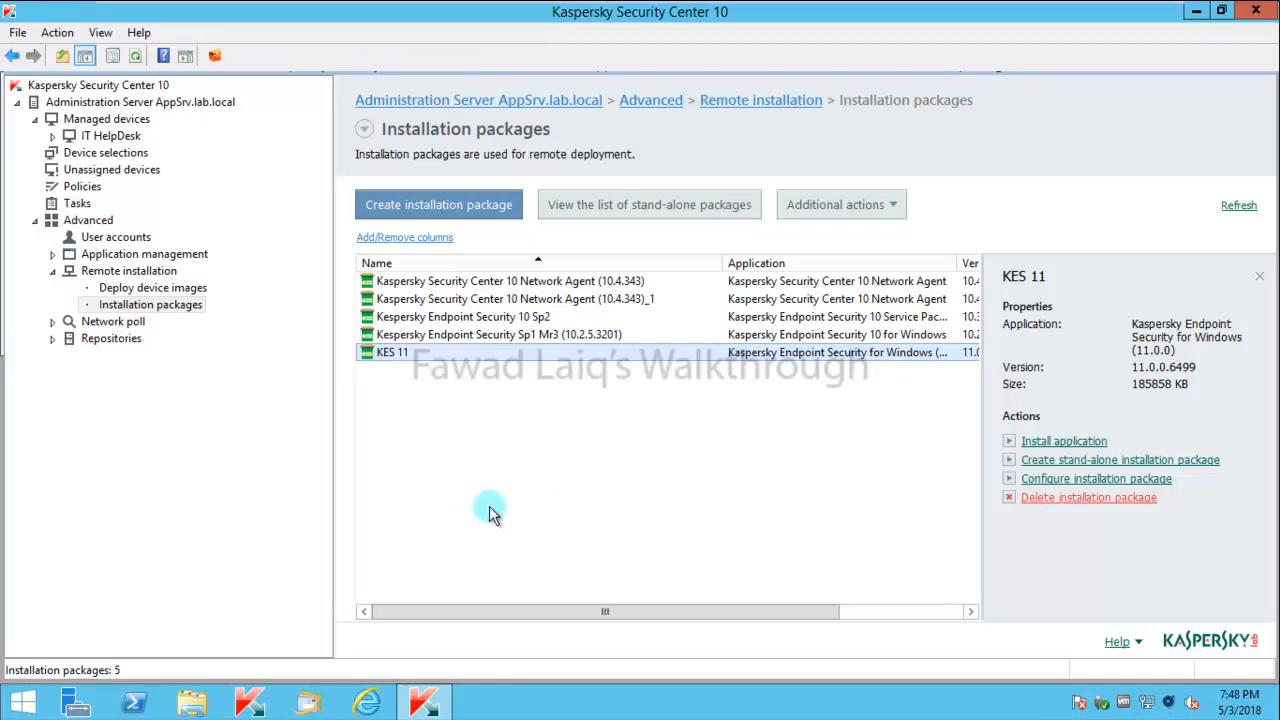
{"action": "mouse_move", "coordinate": [156, 470]}
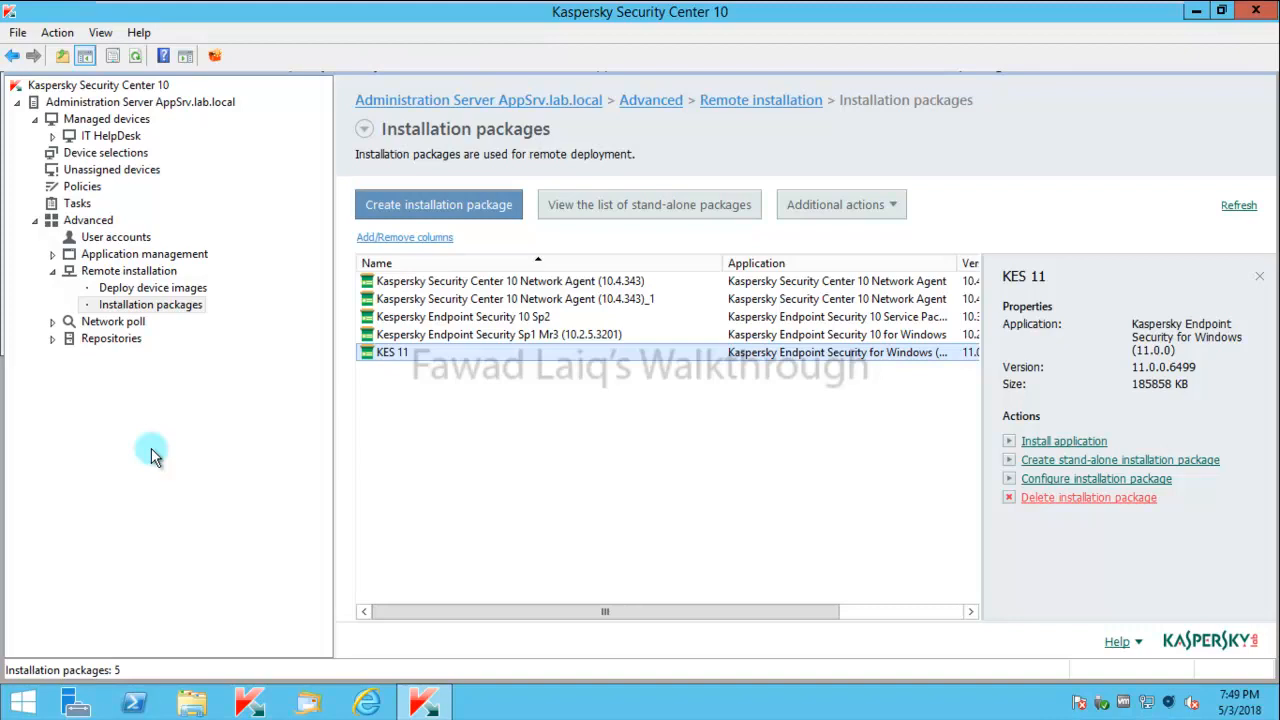
{"action": "mouse_move", "coordinate": [80, 200]}
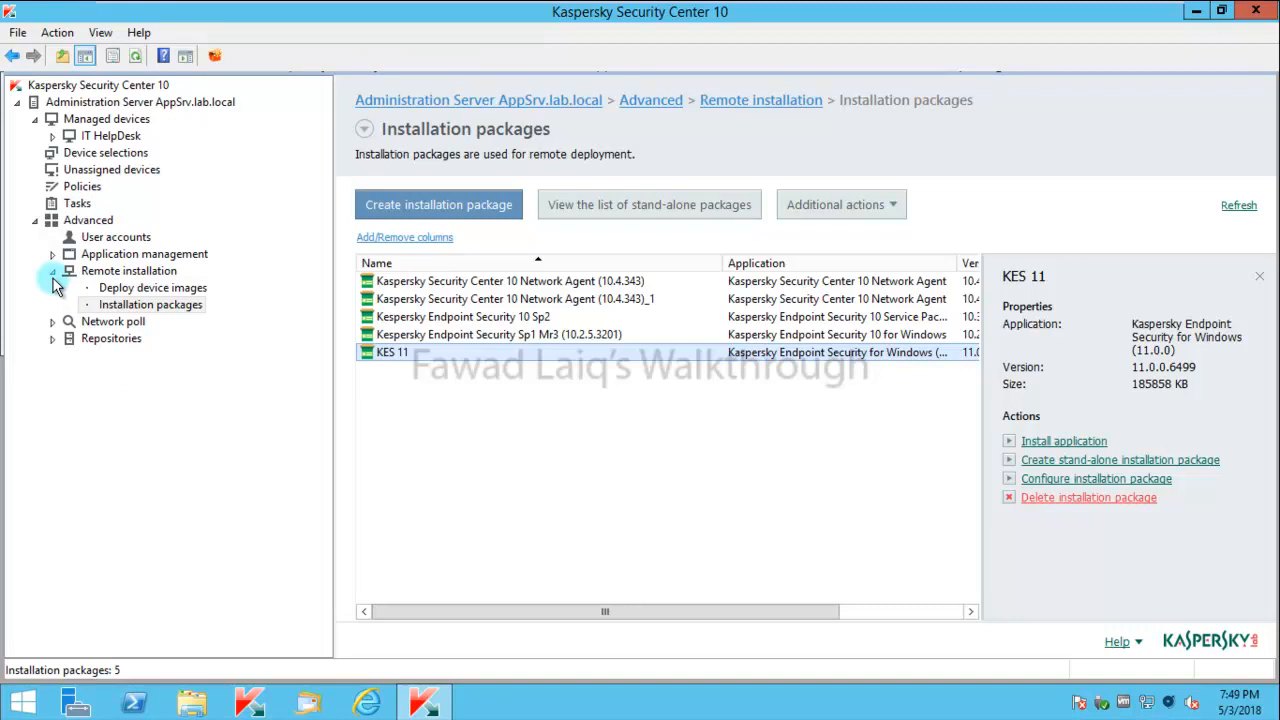
{"action": "mouse_move", "coordinate": [56, 328]}
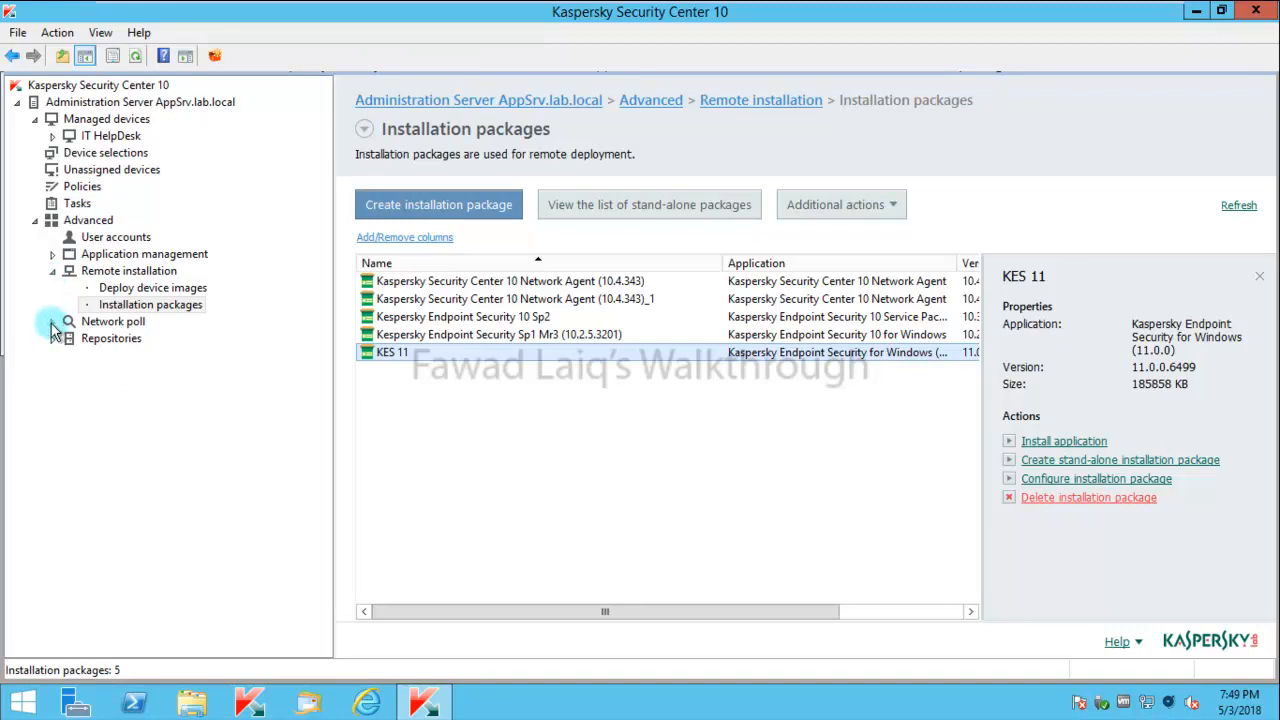
Browse Network poll > Active Directory > lab.local and list the Admin unit's devices, showing WS01.
{"action": "left_click", "coordinate": [52, 320]}
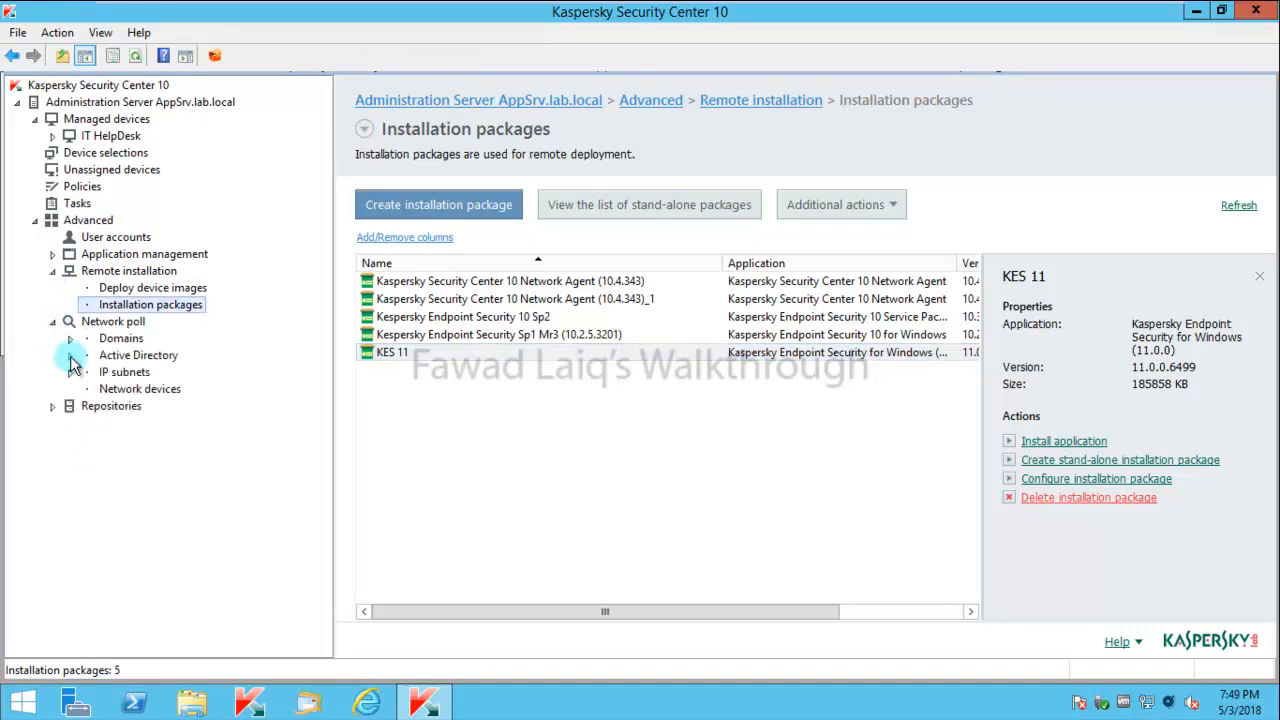
{"action": "left_click", "coordinate": [104, 372]}
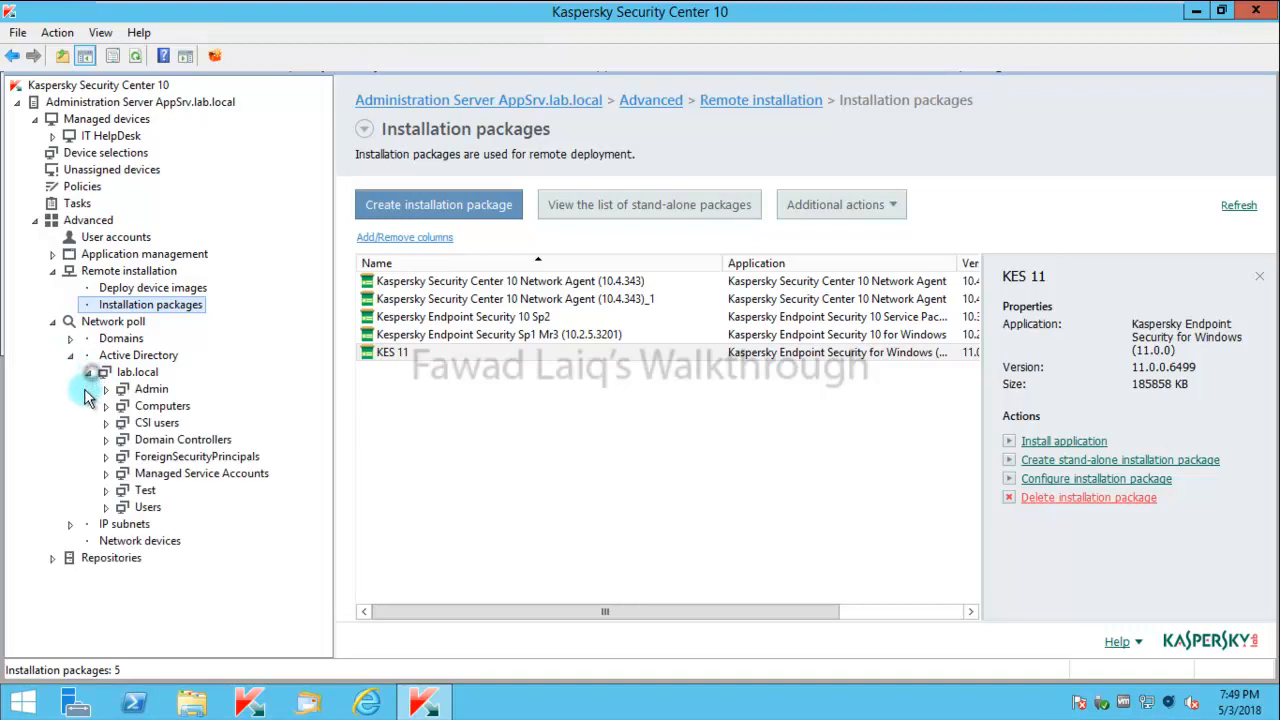
{"action": "left_click", "coordinate": [152, 388]}
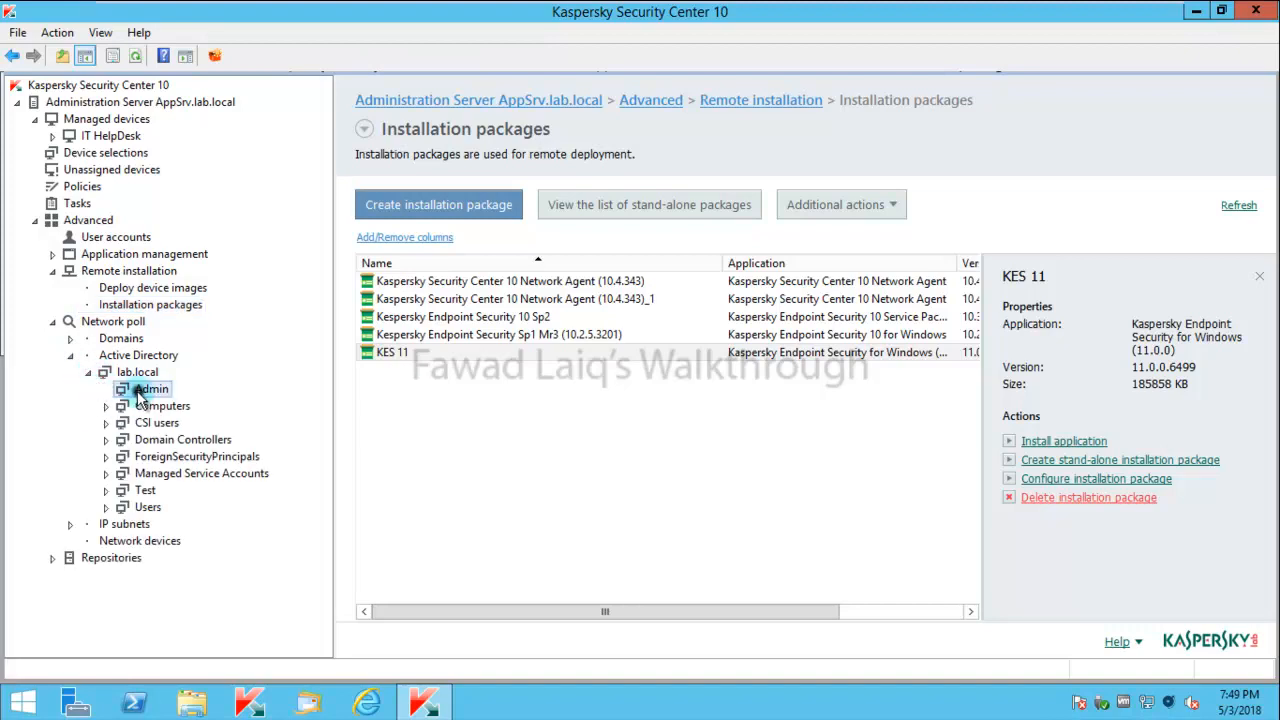
{"action": "left_click", "coordinate": [152, 388]}
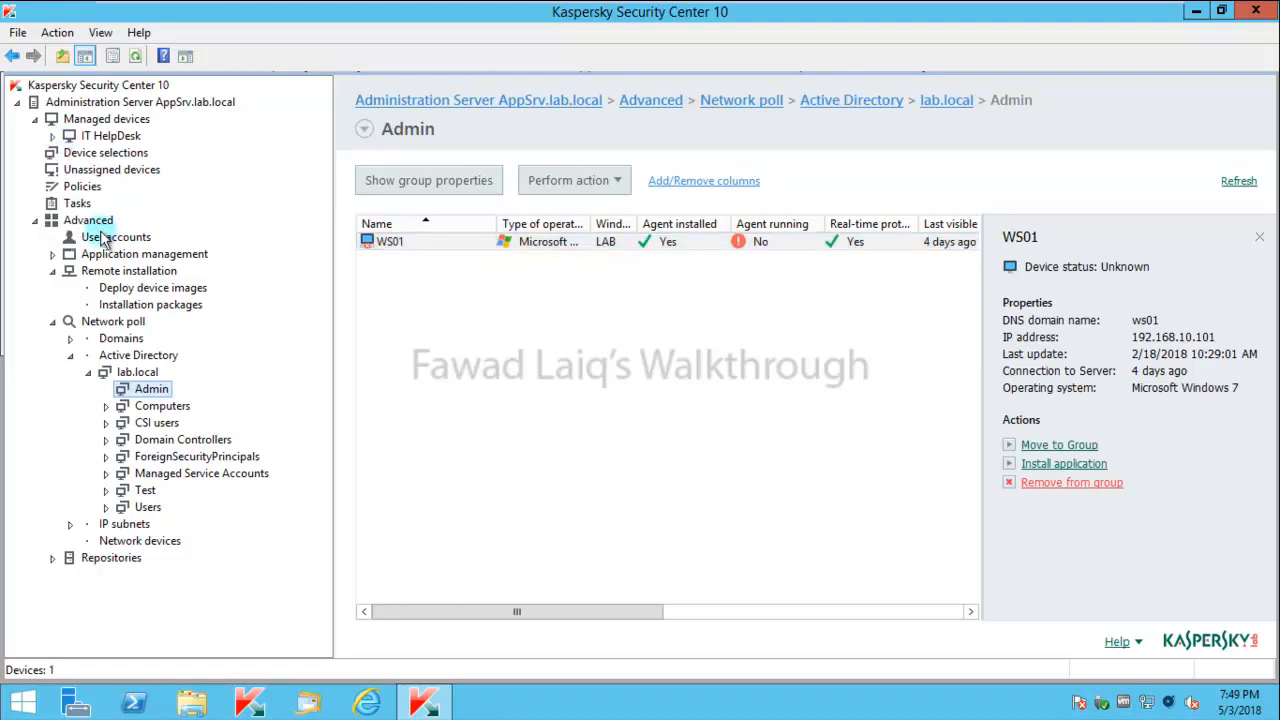
{"action": "mouse_move", "coordinate": [118, 500]}
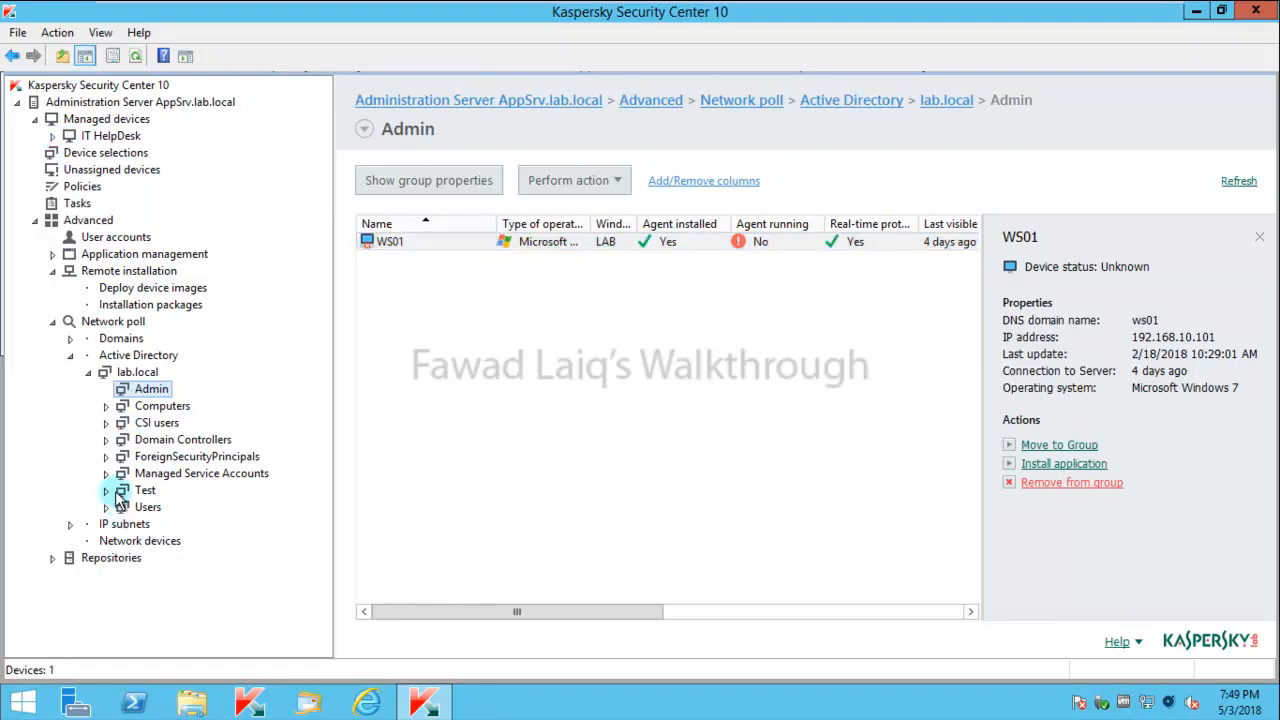
{"action": "mouse_move", "coordinate": [96, 404]}
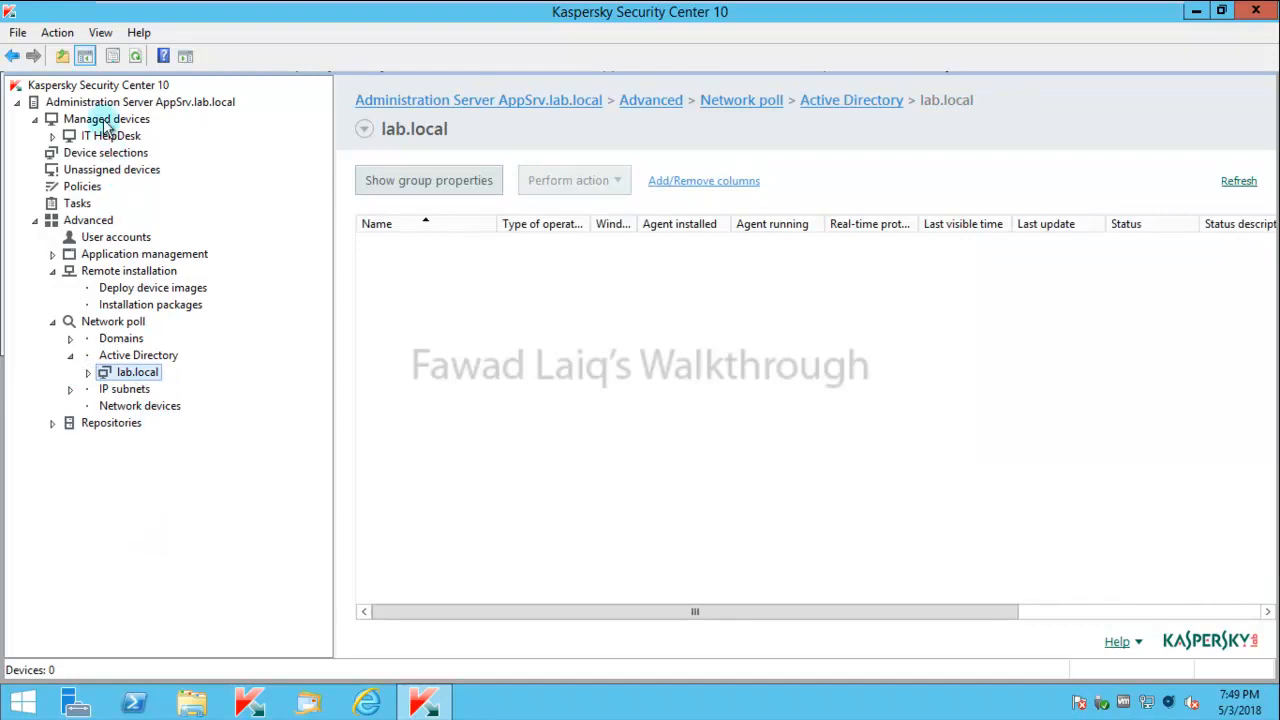
Launch Create groups structure from All Tasks on Managed devices.
{"action": "right_click", "coordinate": [108, 120]}
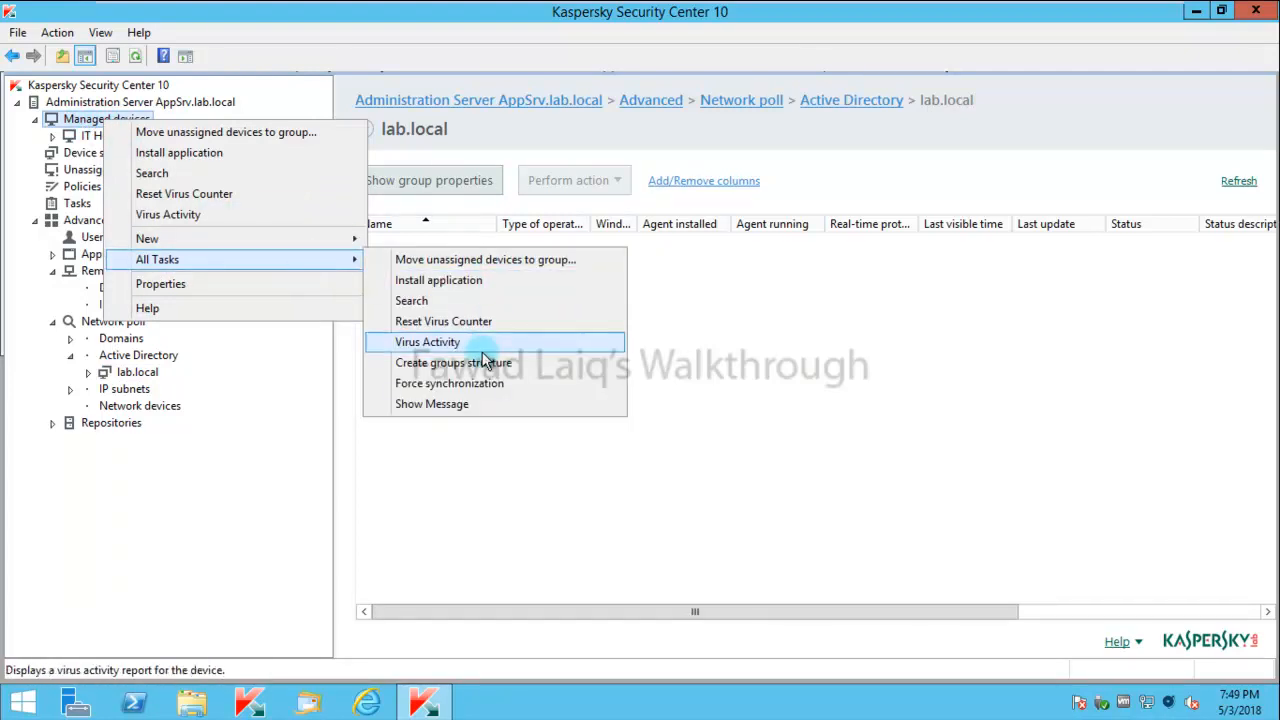
{"action": "left_click", "coordinate": [428, 342]}
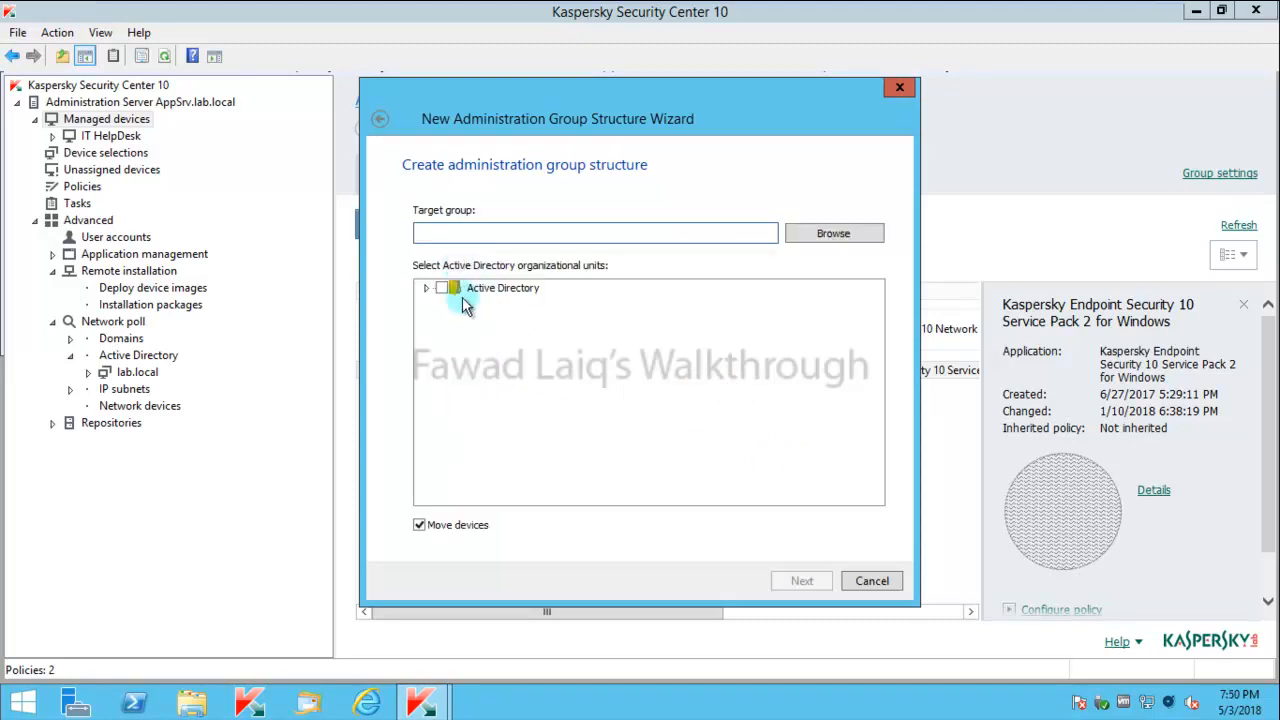
Tick the lab.local Admin and Test units for import and browse for the target group.
{"action": "left_click", "coordinate": [426, 288]}
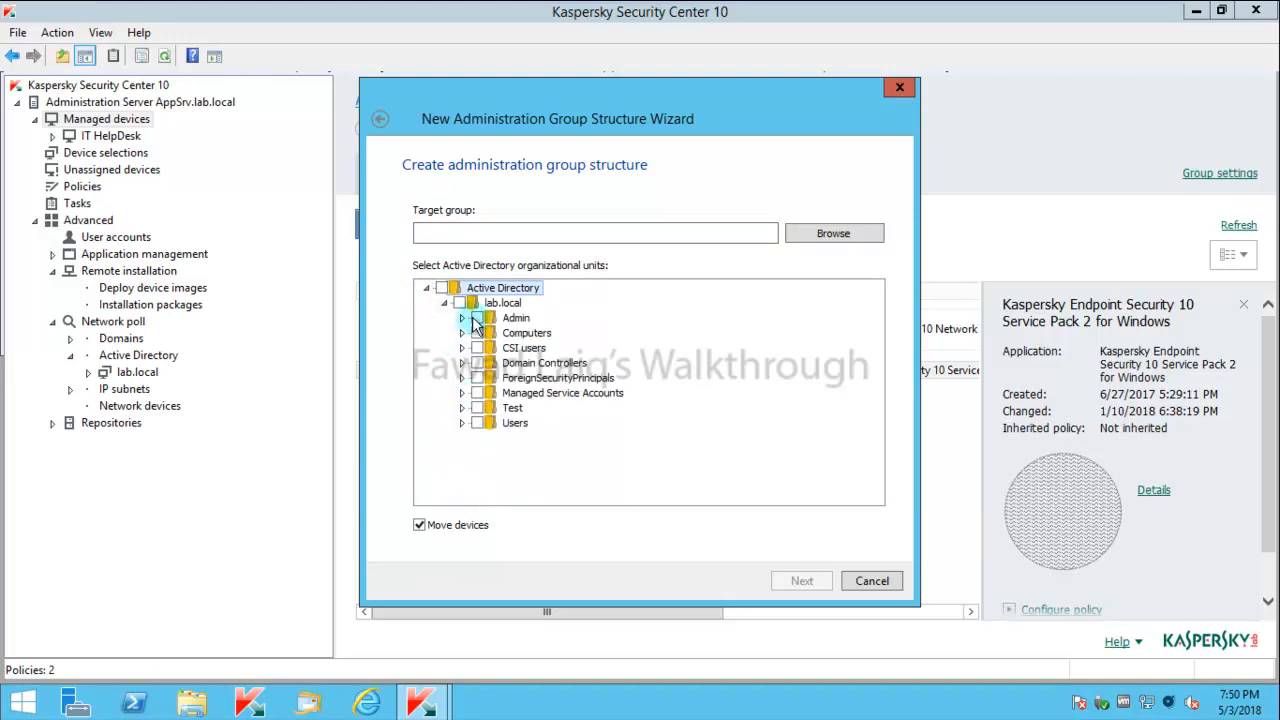
{"action": "left_click", "coordinate": [478, 316]}
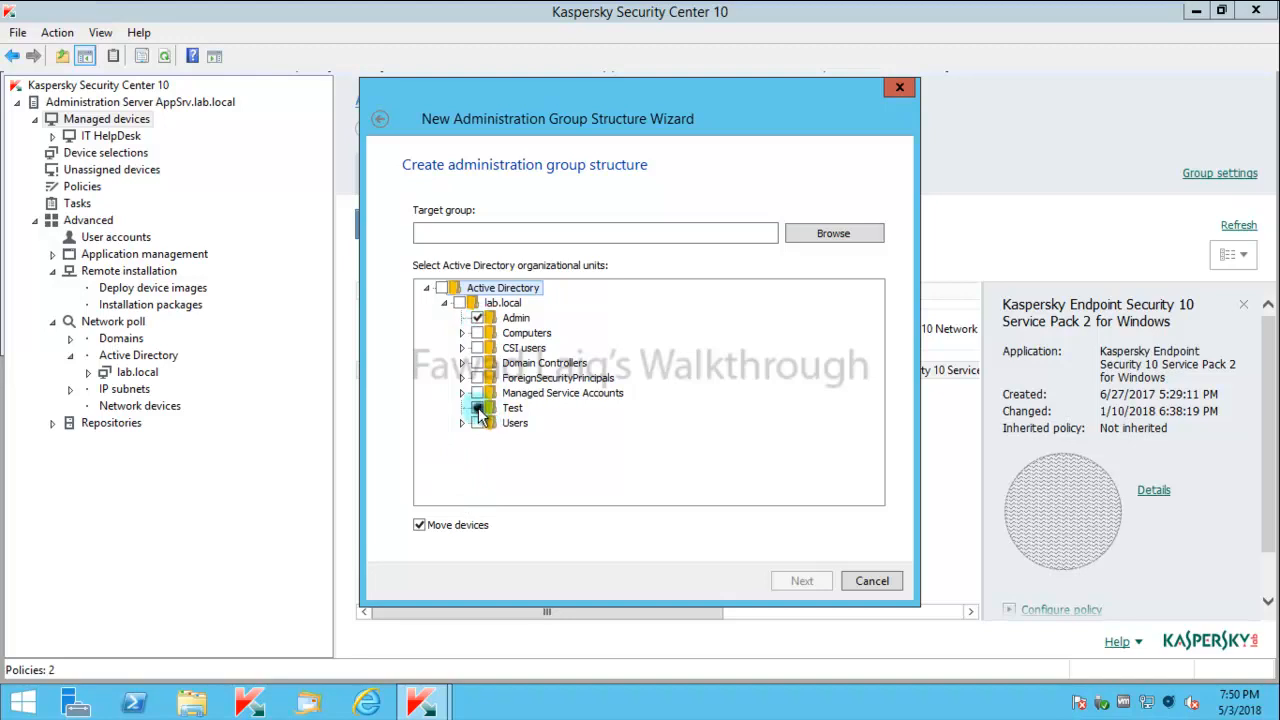
{"action": "left_click", "coordinate": [478, 408]}
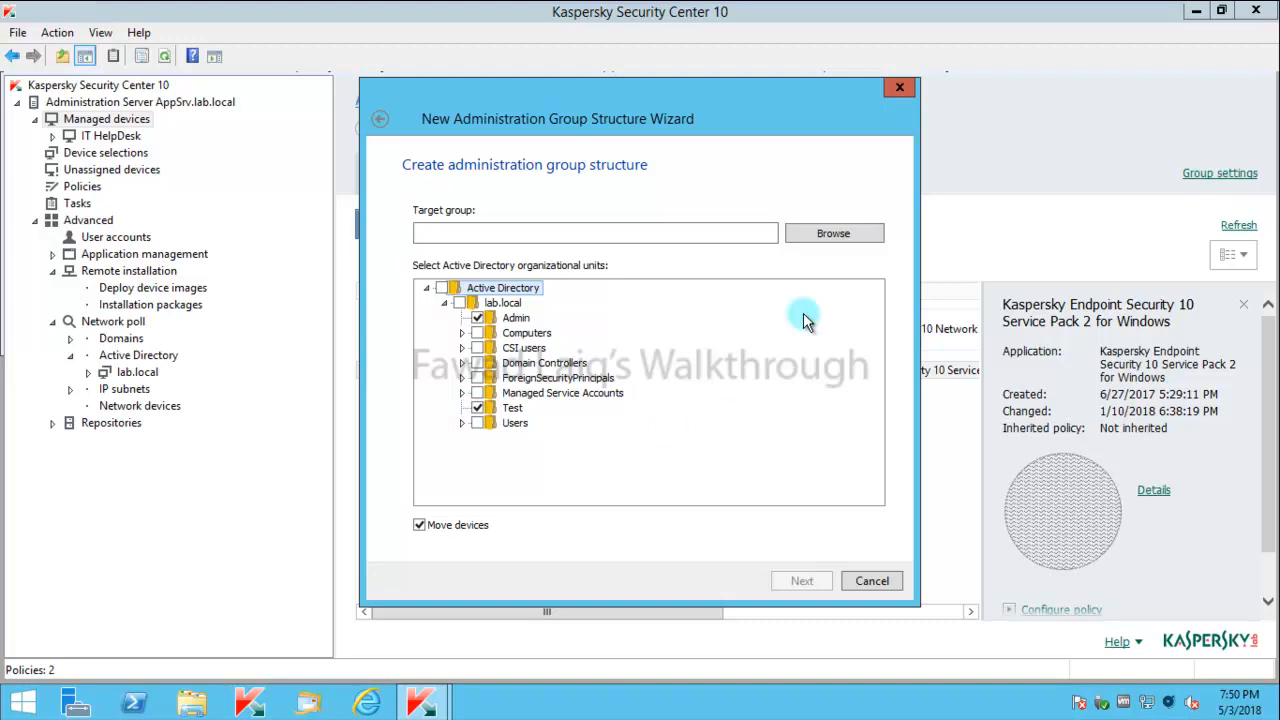
{"action": "left_click", "coordinate": [832, 232]}
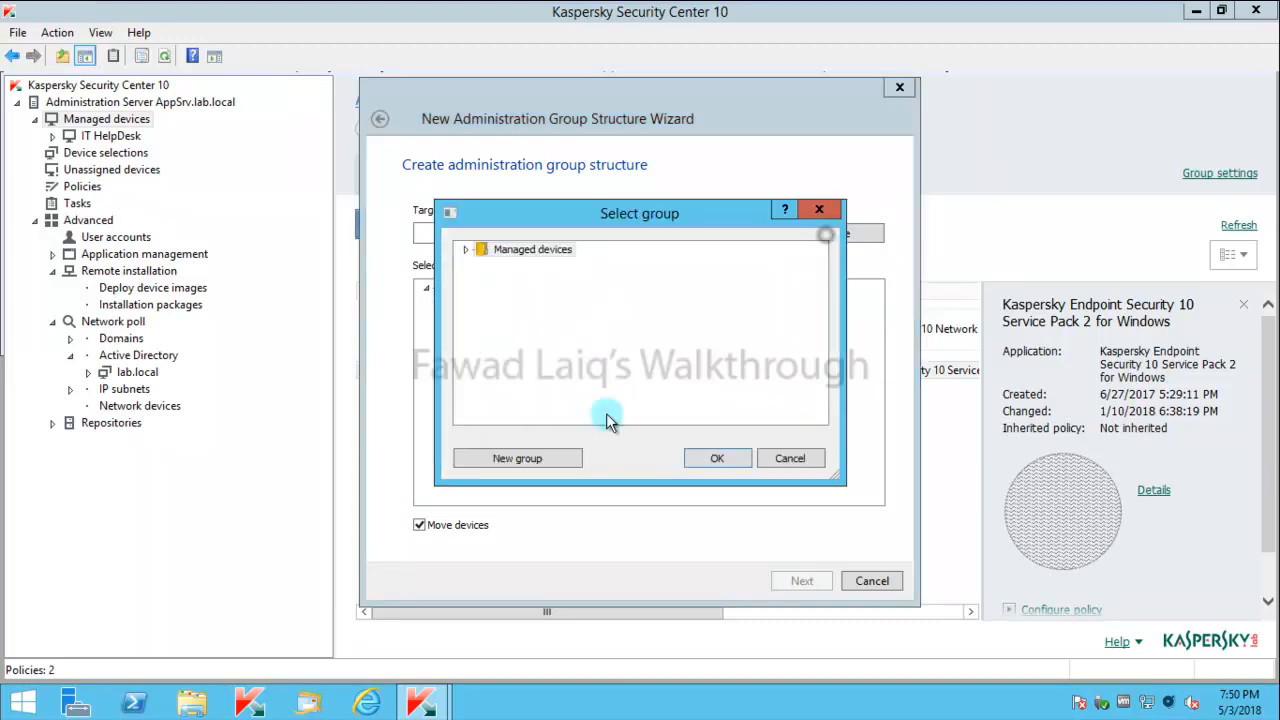
Choose Managed devices as target group and finish the wizard, creating Admin and Test groups.
{"action": "left_click", "coordinate": [532, 248]}
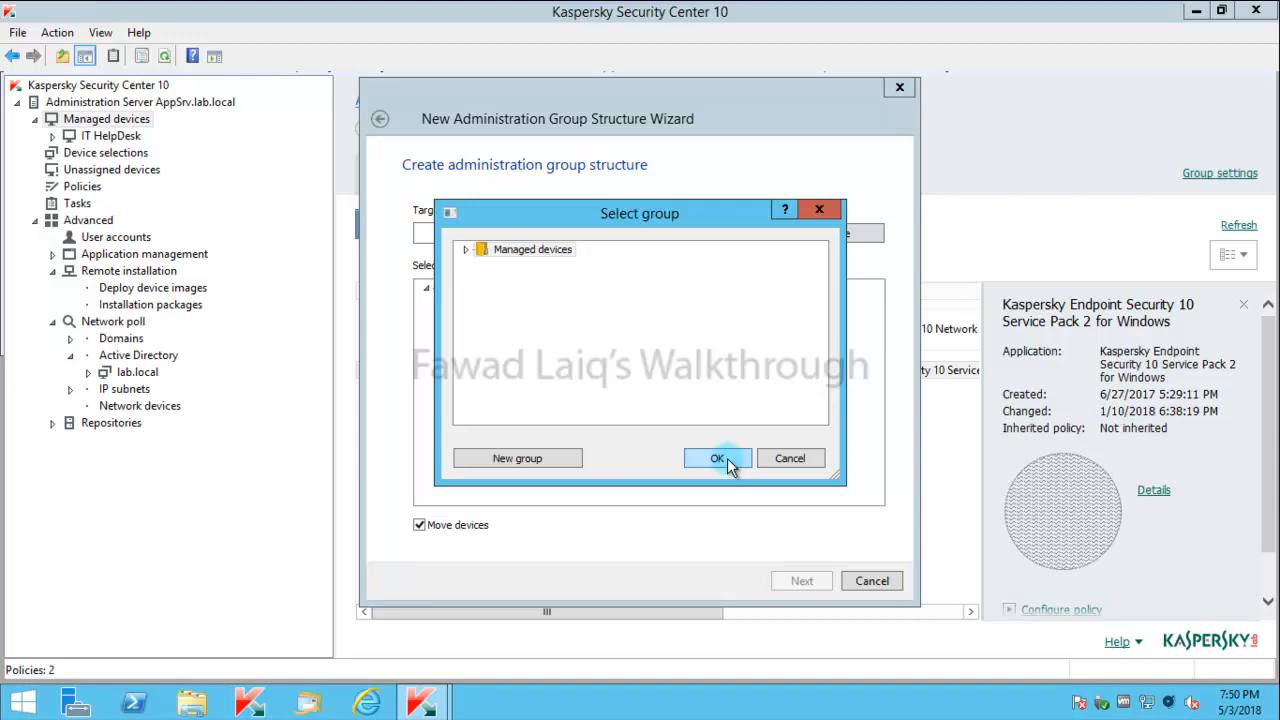
{"action": "left_click", "coordinate": [716, 458]}
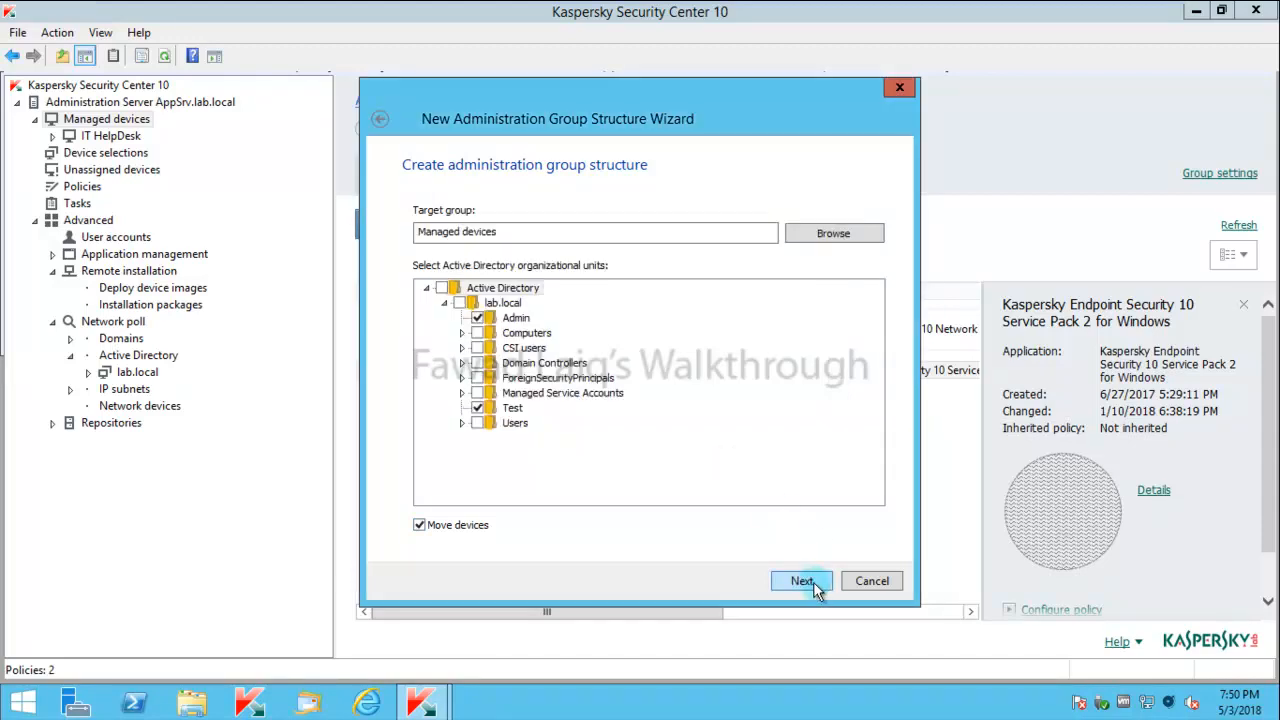
{"action": "left_click", "coordinate": [800, 580]}
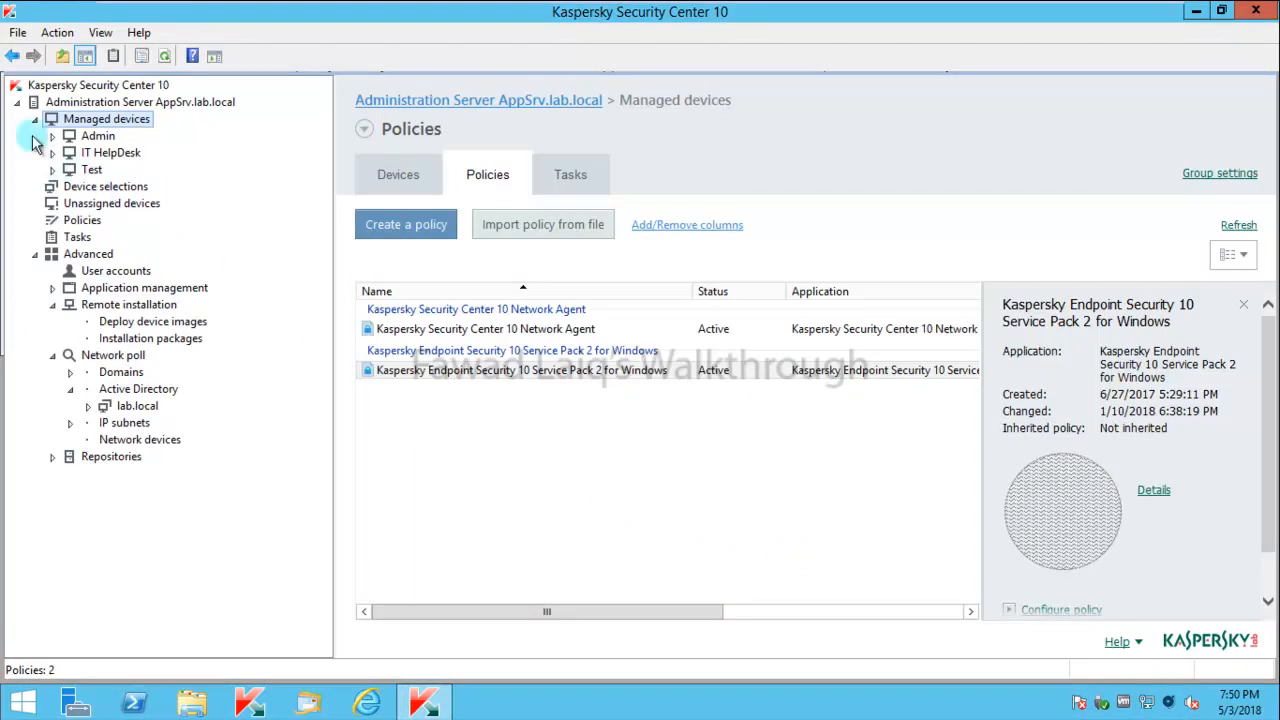
{"action": "mouse_move", "coordinate": [52, 148]}
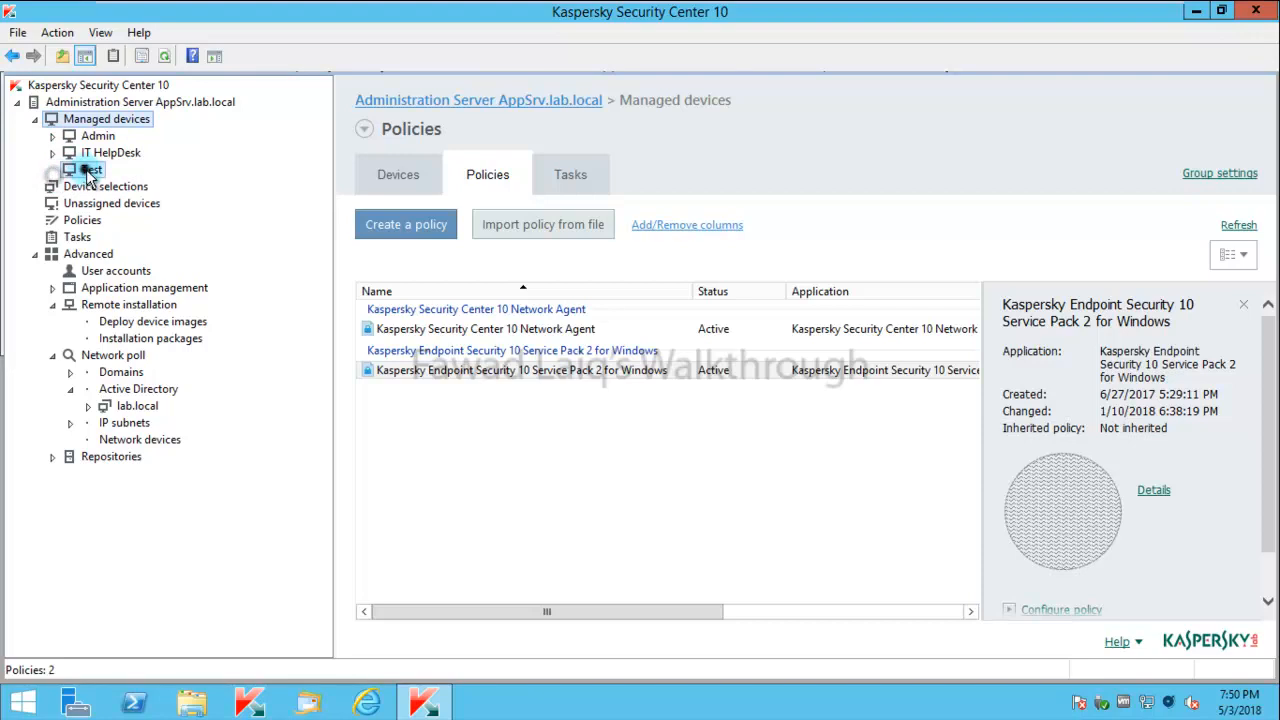
Review the new Test group (empty) and the Admin group's devices under Managed devices.
{"action": "left_click", "coordinate": [92, 168]}
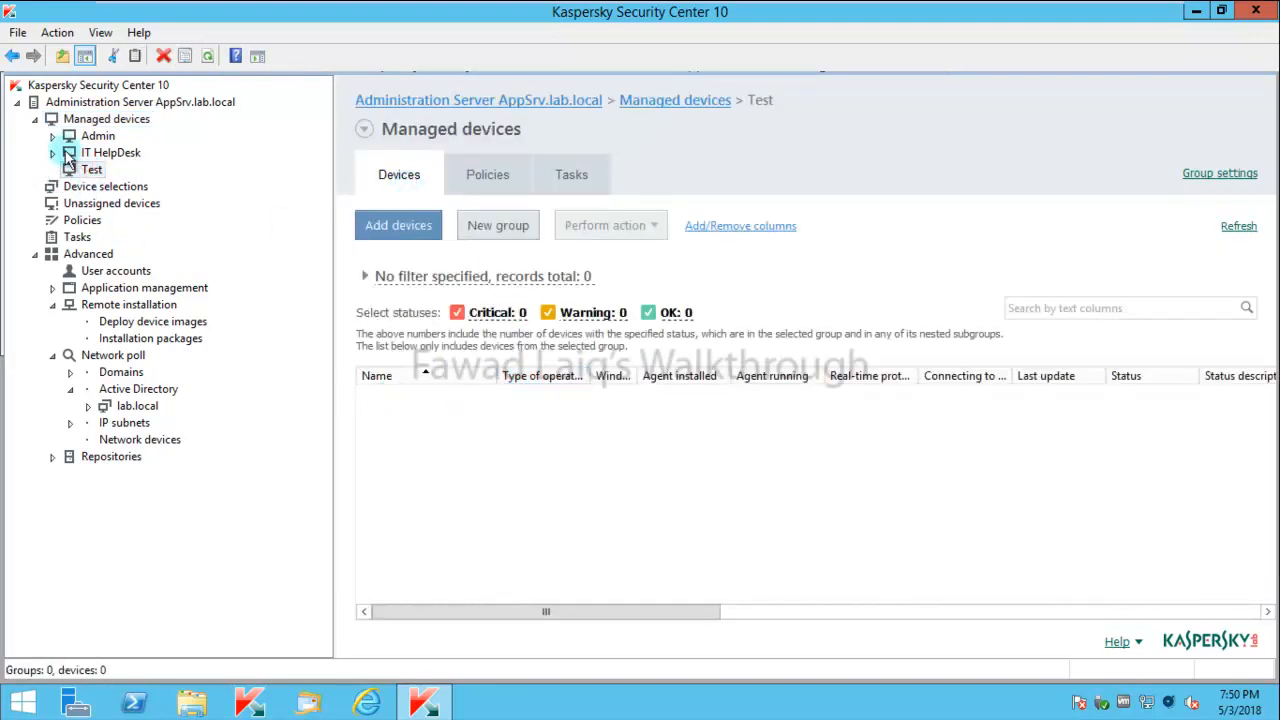
{"action": "left_click", "coordinate": [98, 136]}
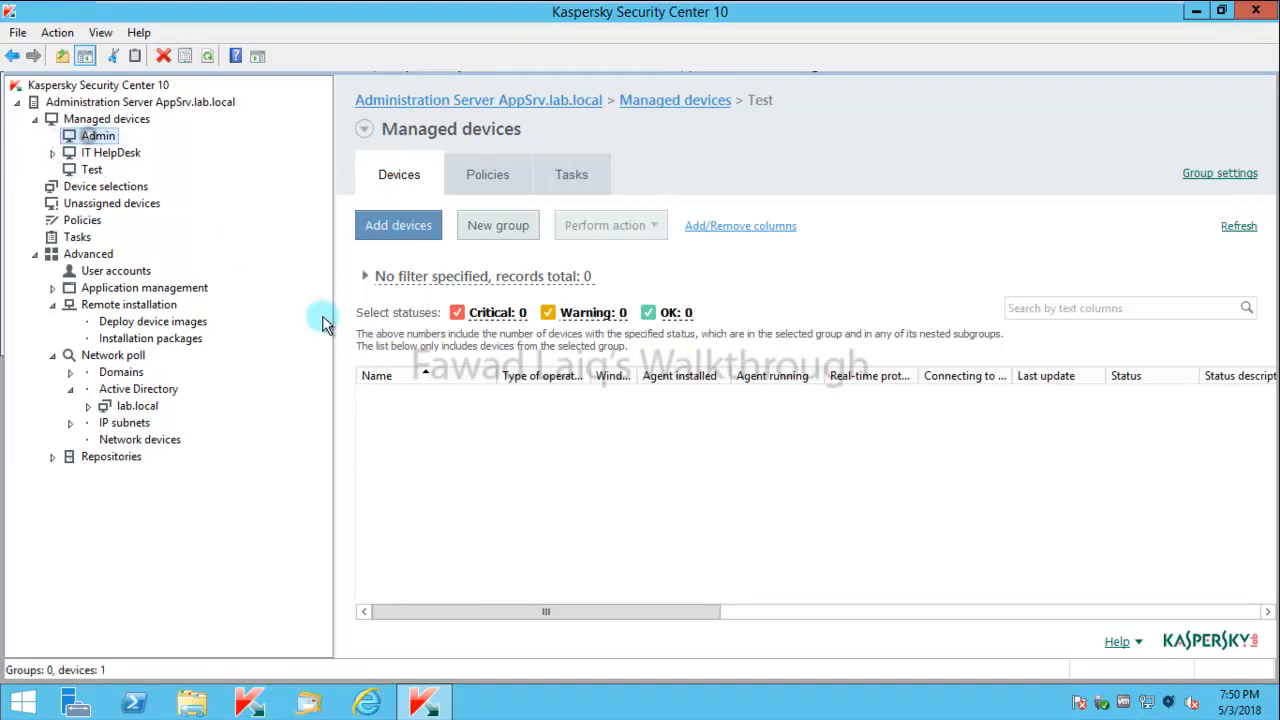
{"action": "left_click", "coordinate": [96, 136]}
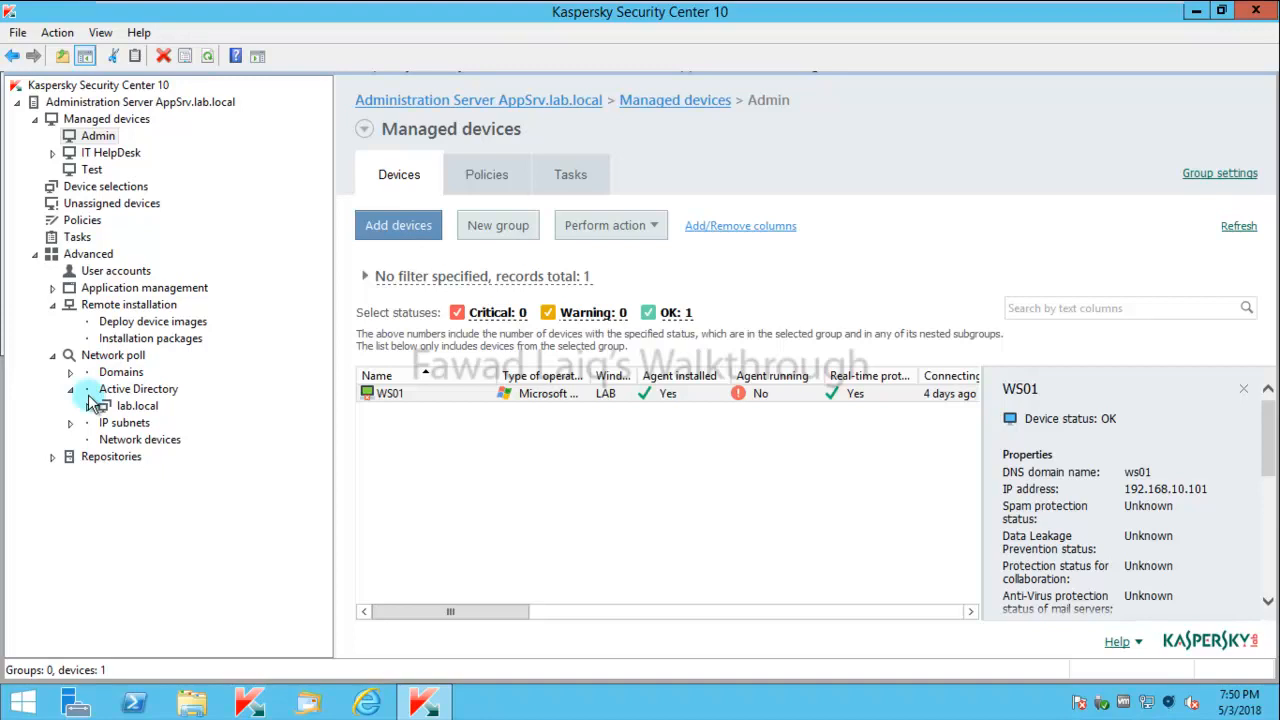
Compare the Active Directory lab.local Admin unit, then return to the managed Admin group holding WS01.
{"action": "left_click", "coordinate": [104, 404]}
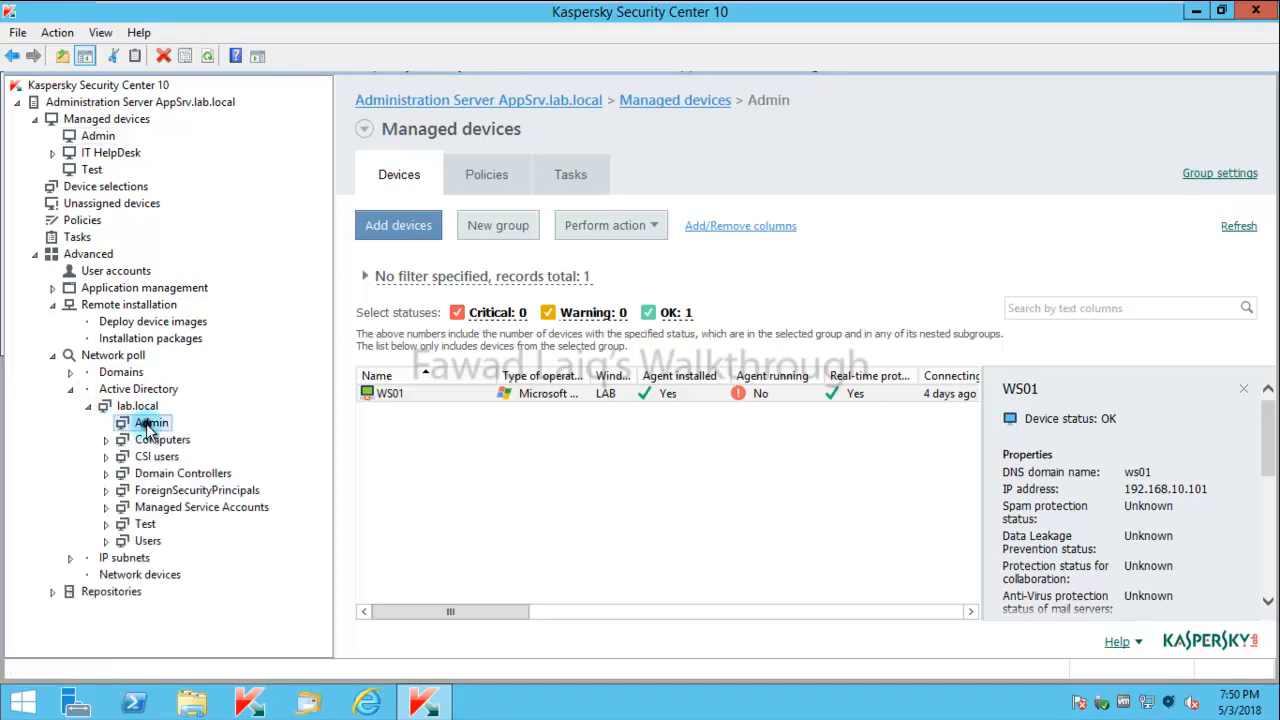
{"action": "left_click", "coordinate": [152, 422]}
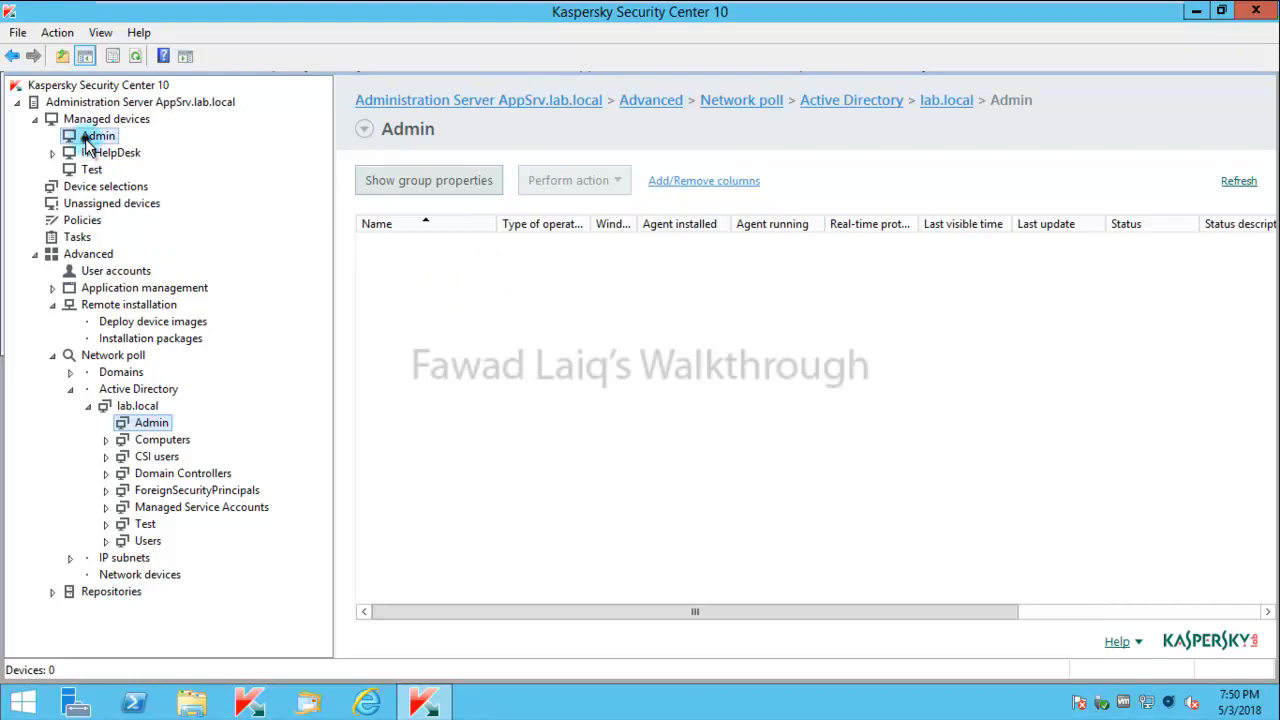
{"action": "left_click", "coordinate": [108, 118]}
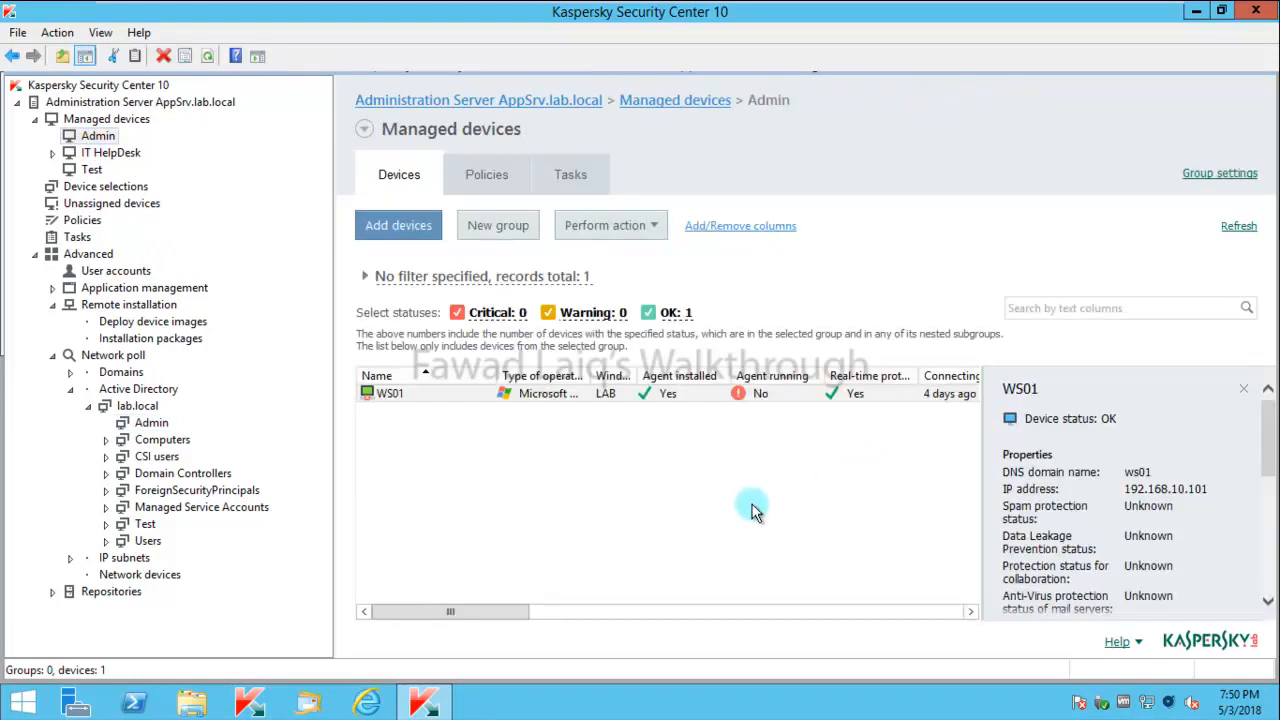
{"action": "mouse_move", "coordinate": [470, 504]}
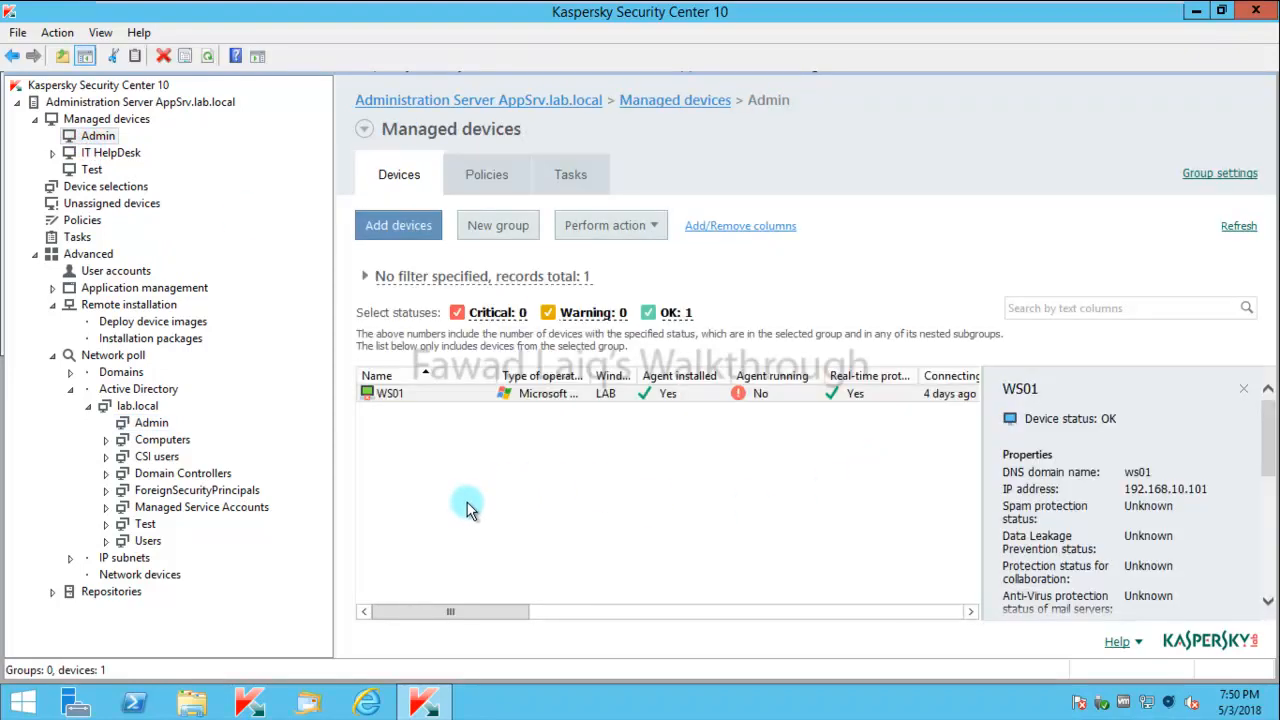
{"action": "mouse_move", "coordinate": [200, 270]}
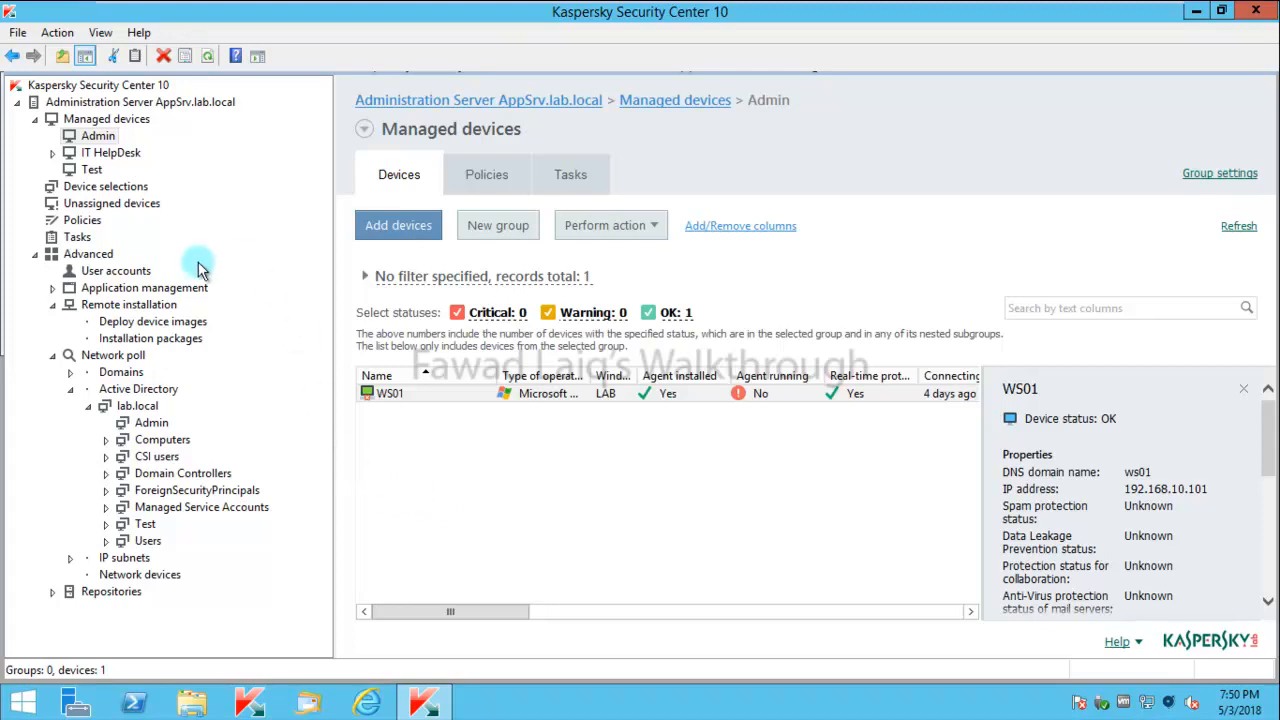